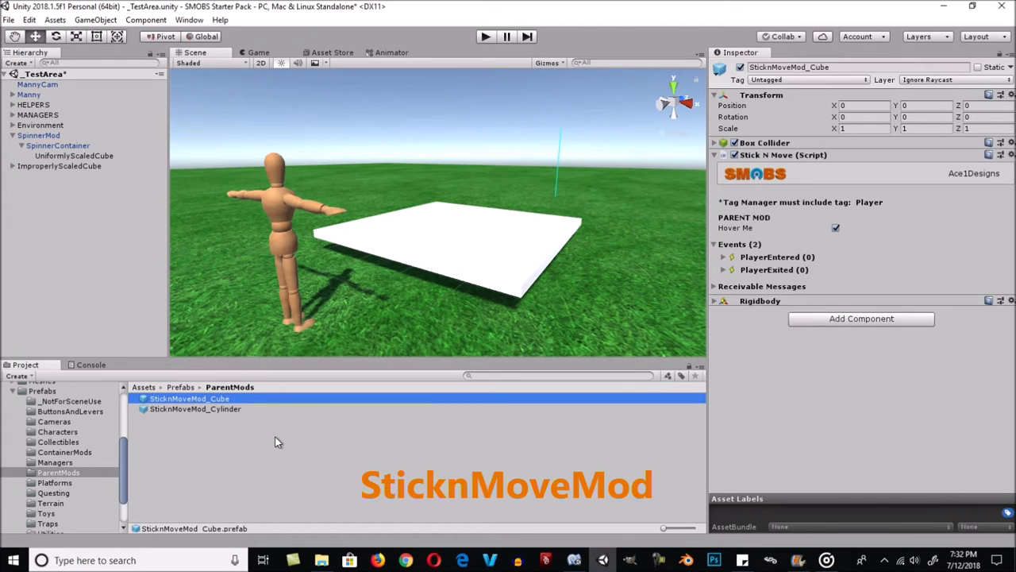
Compare the cylinder and cube Stick N Move prefabs and view the prefab's tag list.
click(195, 408)
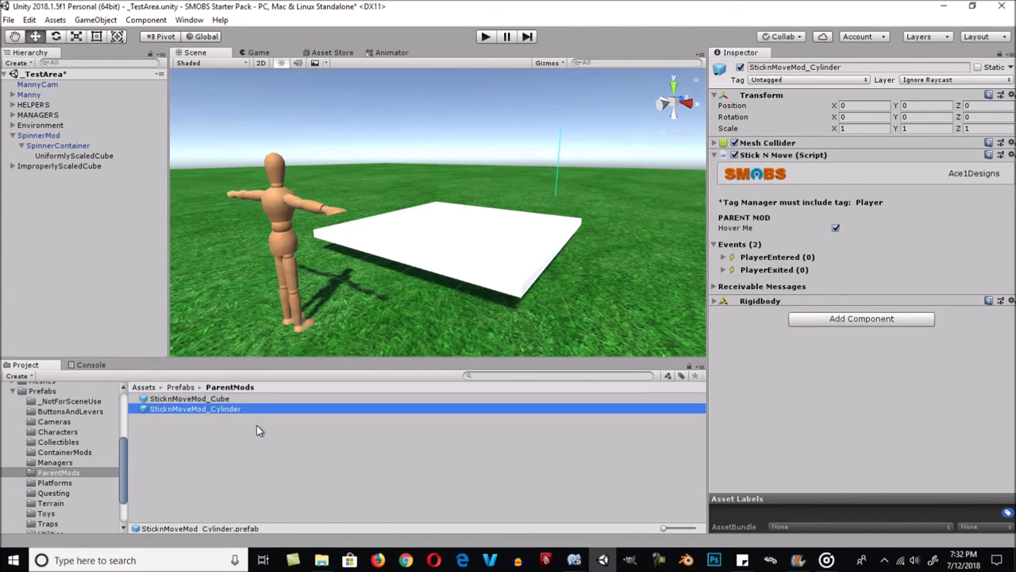
click(189, 398)
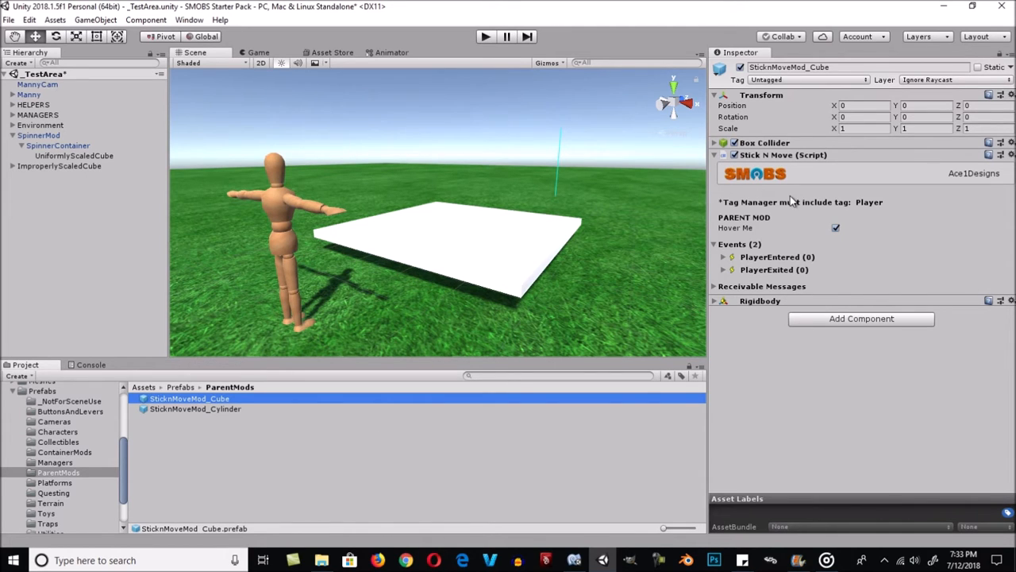
mouse_move(823, 210)
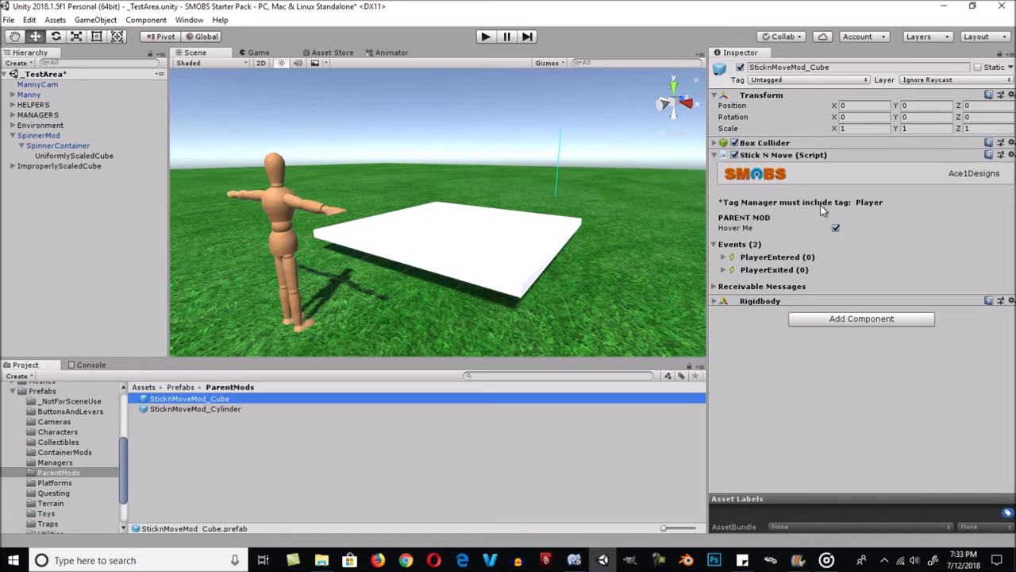
mouse_move(855, 215)
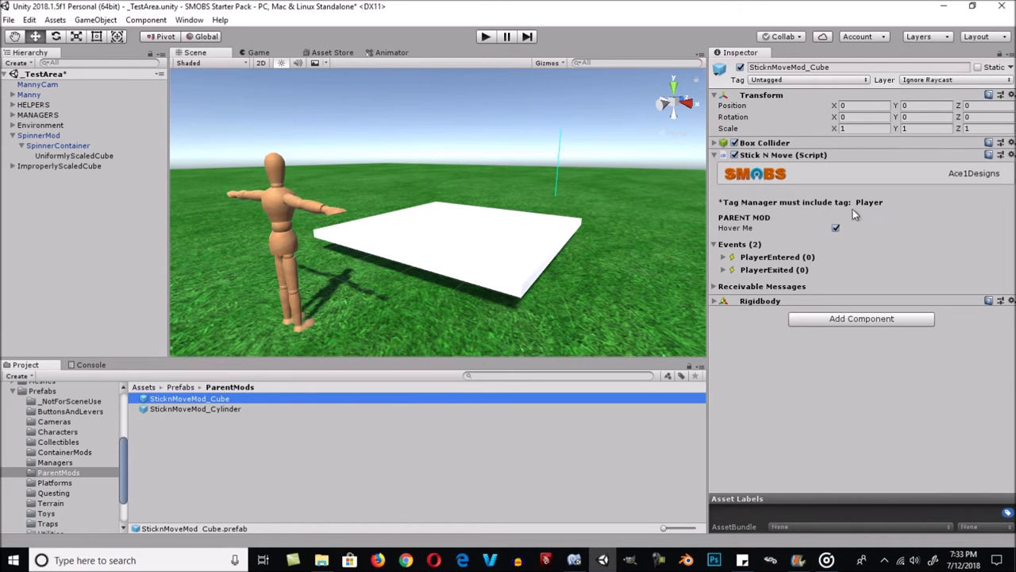
mouse_move(848, 216)
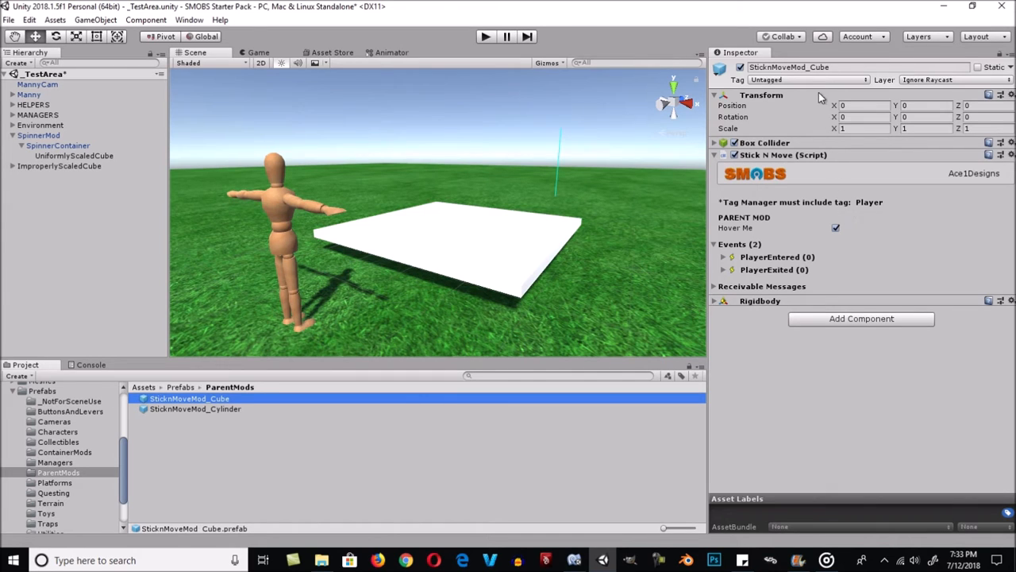
click(805, 80)
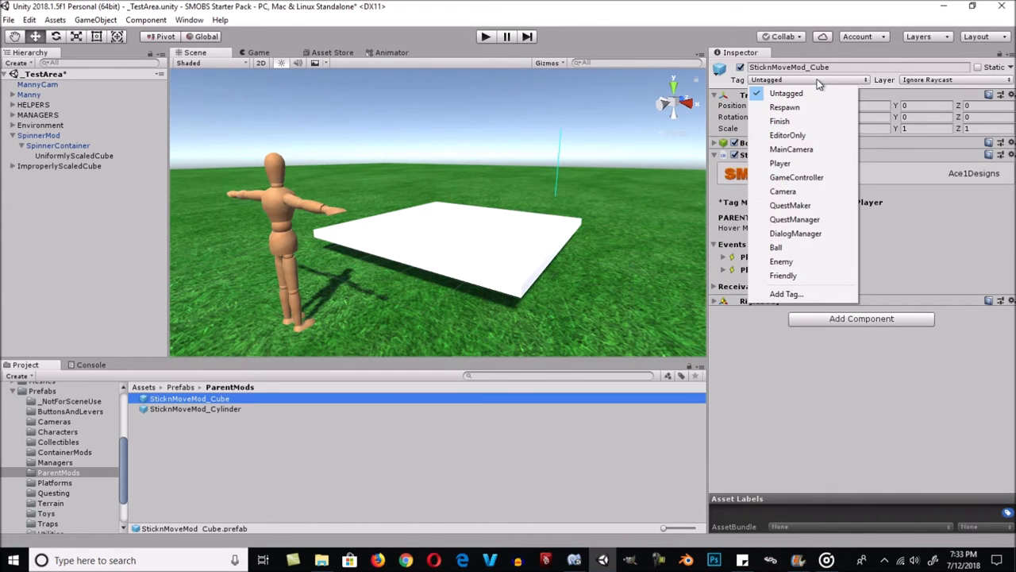
mouse_move(780, 163)
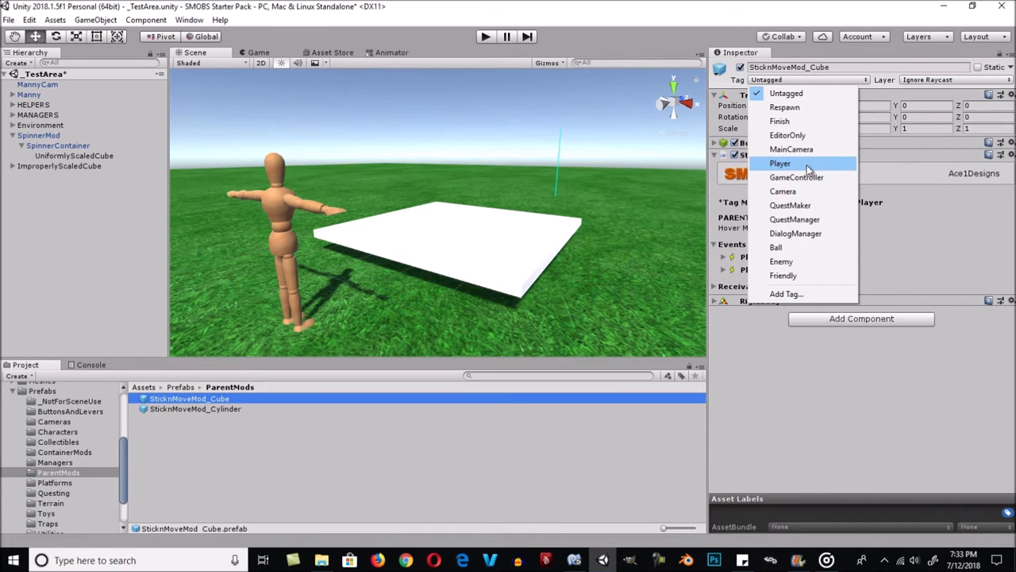
mouse_move(812, 300)
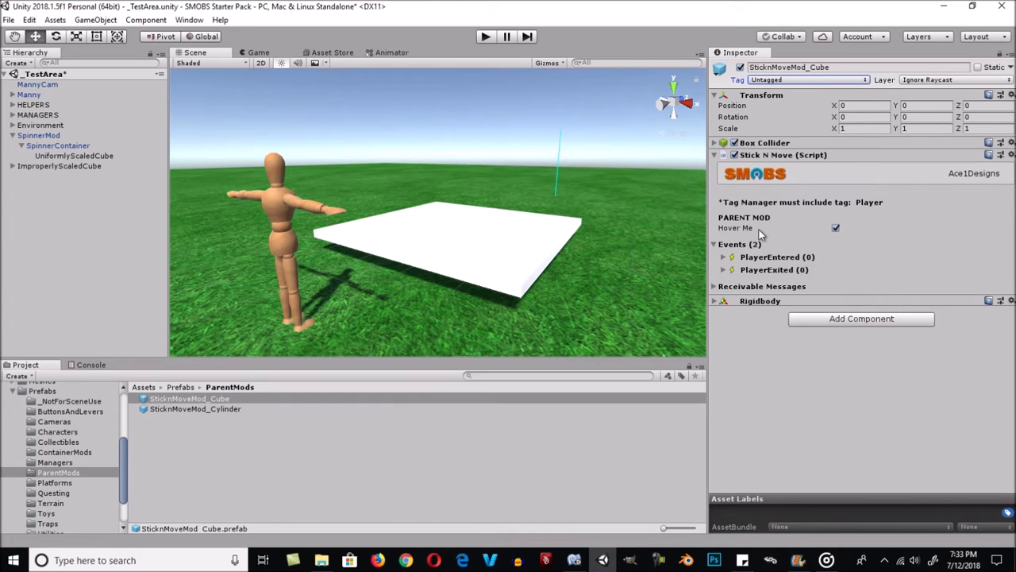
mouse_move(735, 228)
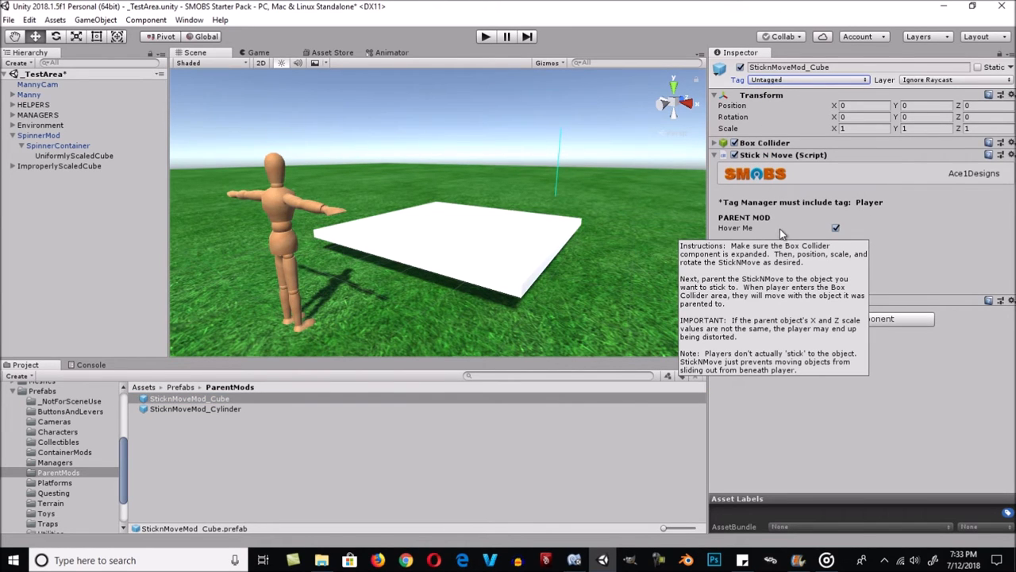
mouse_move(770, 233)
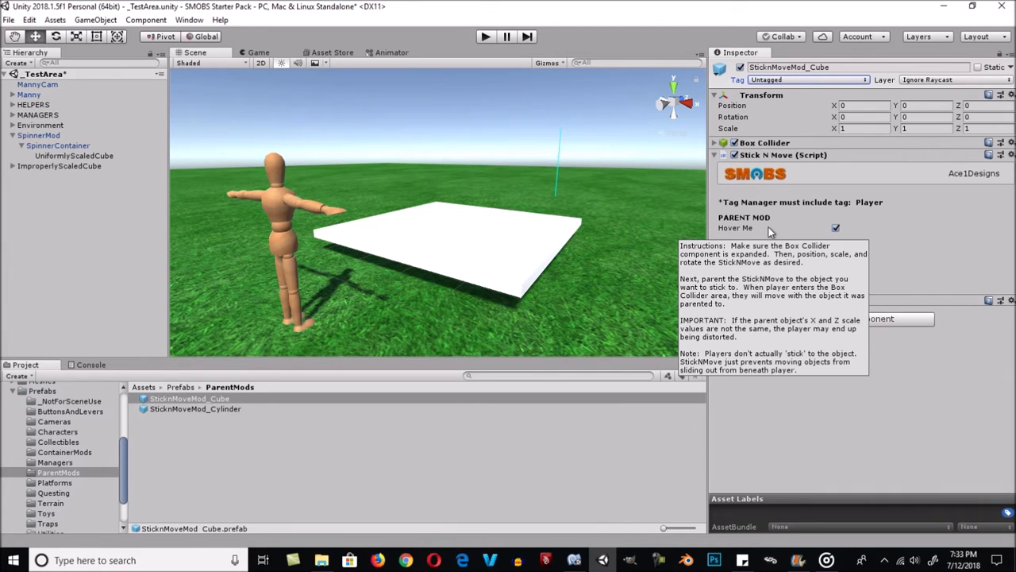
mouse_move(764, 223)
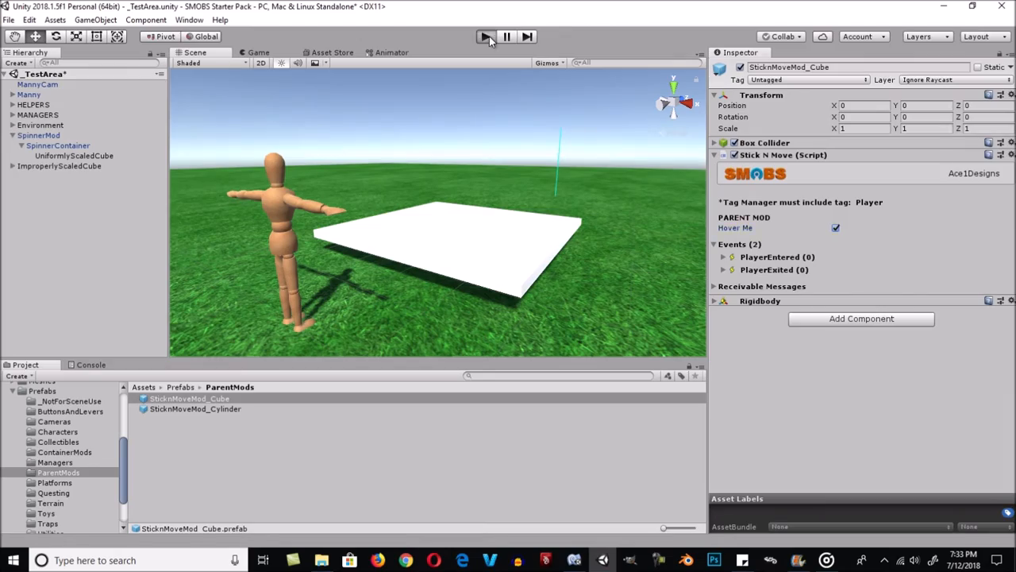
Toggle Play mode and check the PlayerEntered and PlayerExited receiver lists, watching Manny on the platform.
click(485, 36)
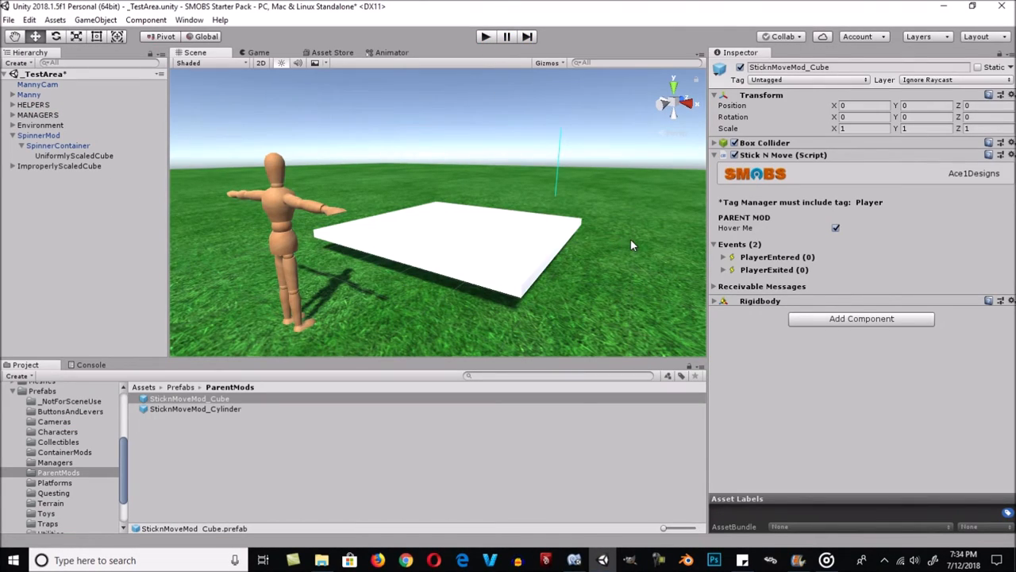
mouse_move(760, 253)
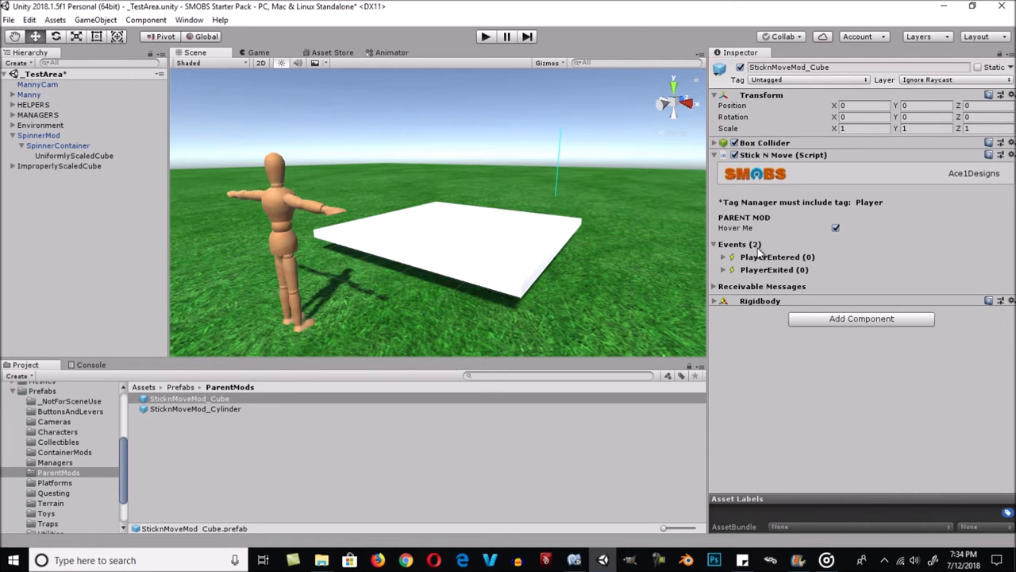
mouse_move(760, 258)
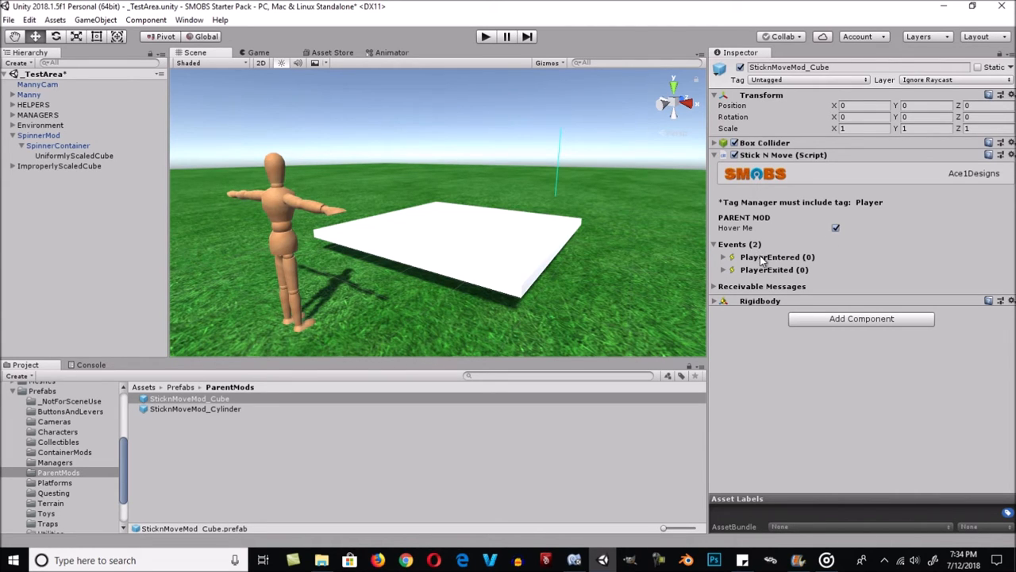
click(723, 256)
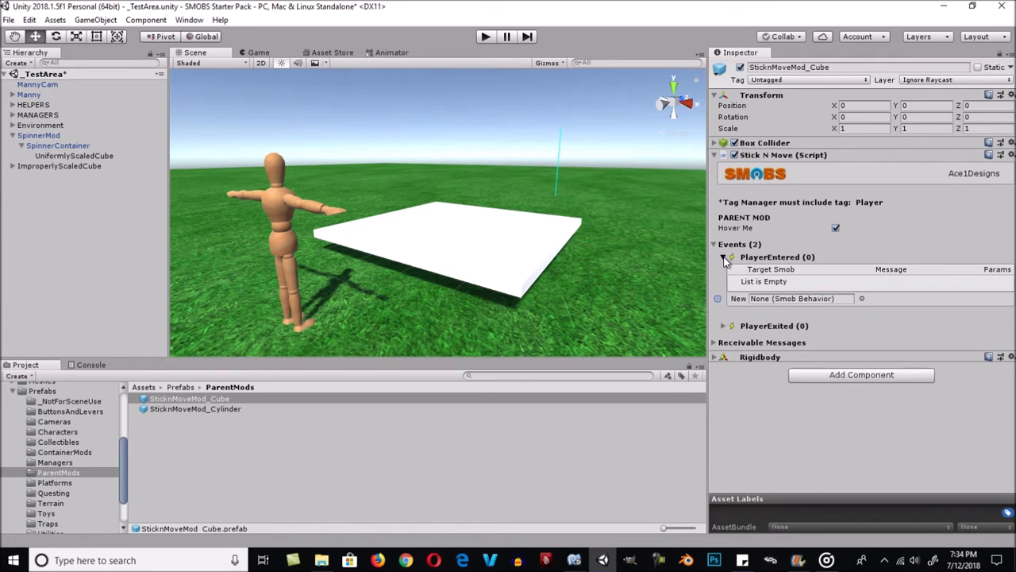
click(723, 256)
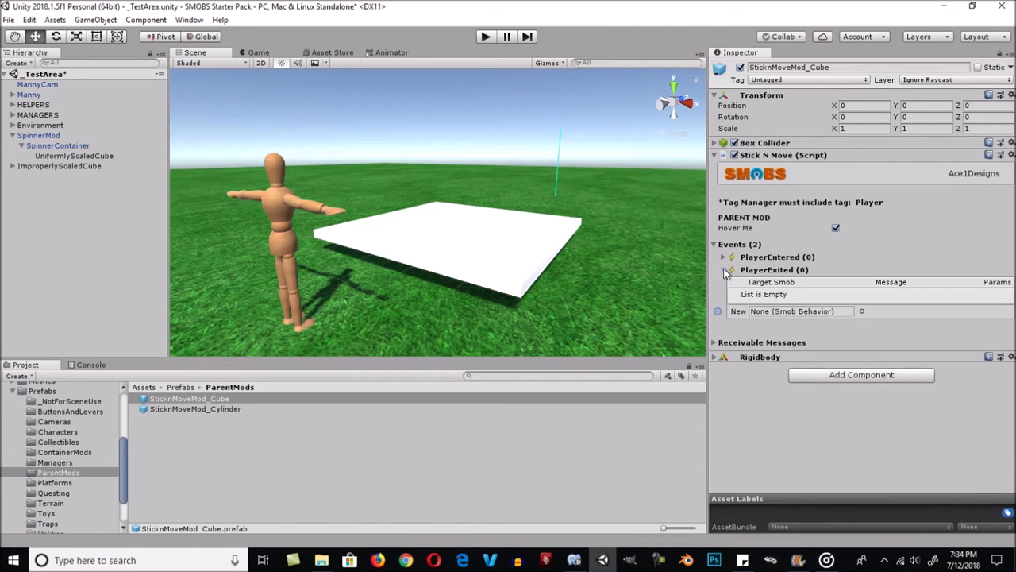
click(722, 269)
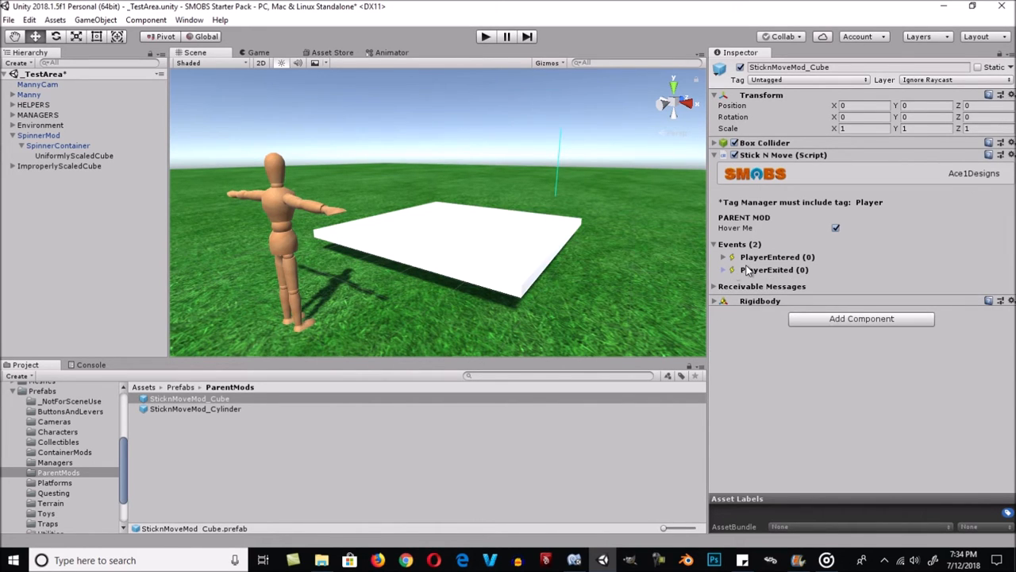
mouse_move(524, 260)
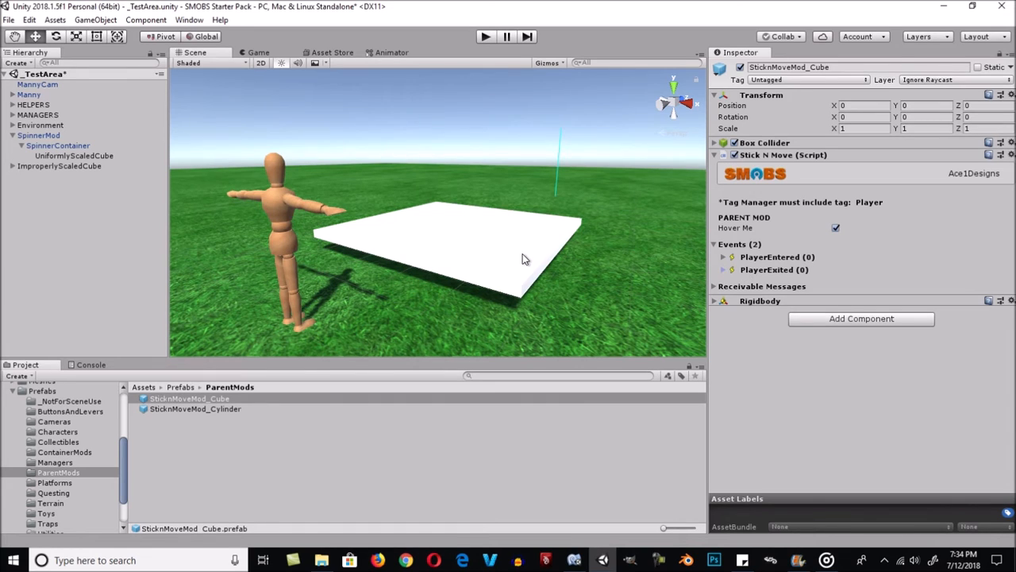
mouse_move(512, 248)
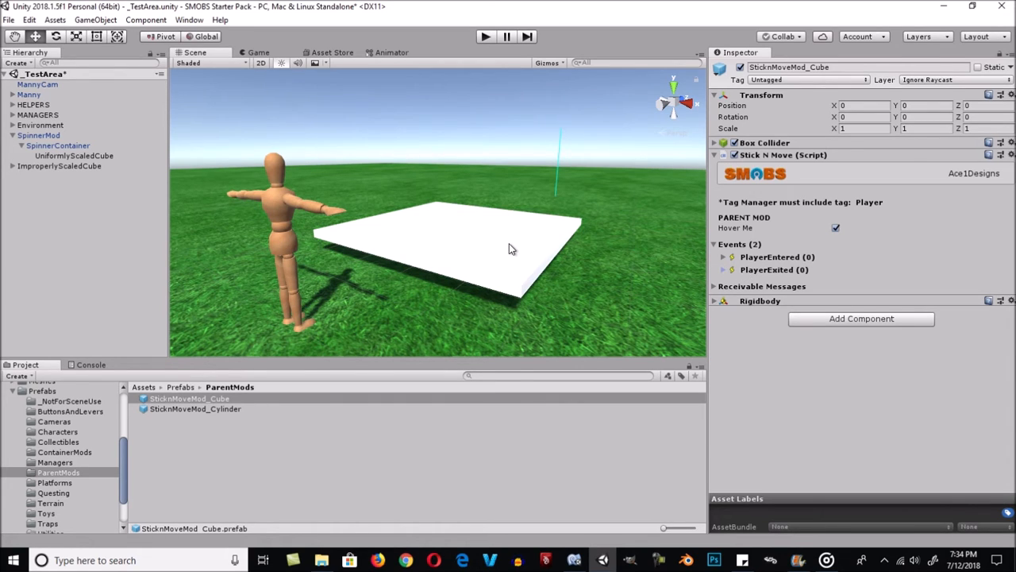
mouse_move(387, 256)
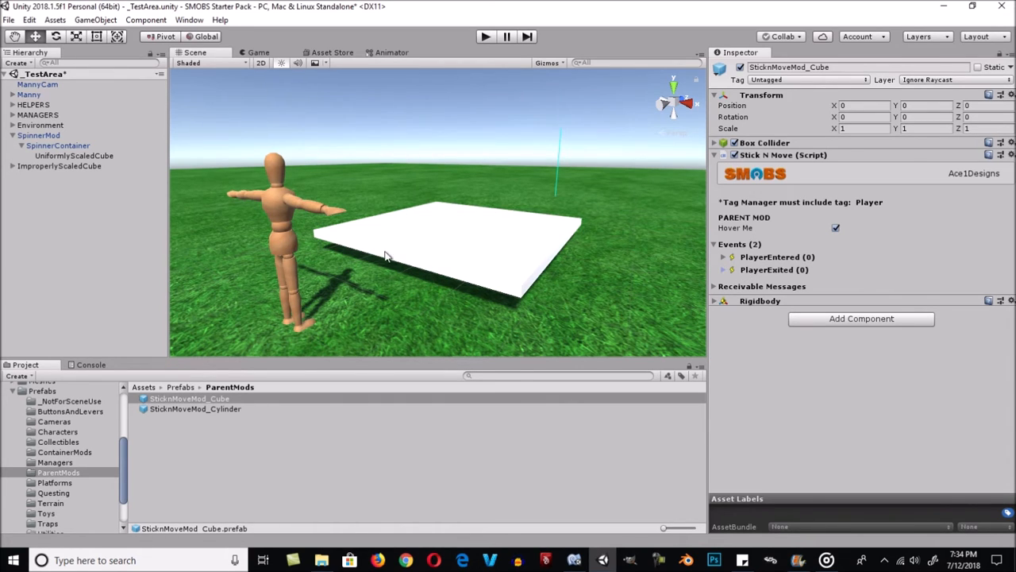
mouse_move(510, 222)
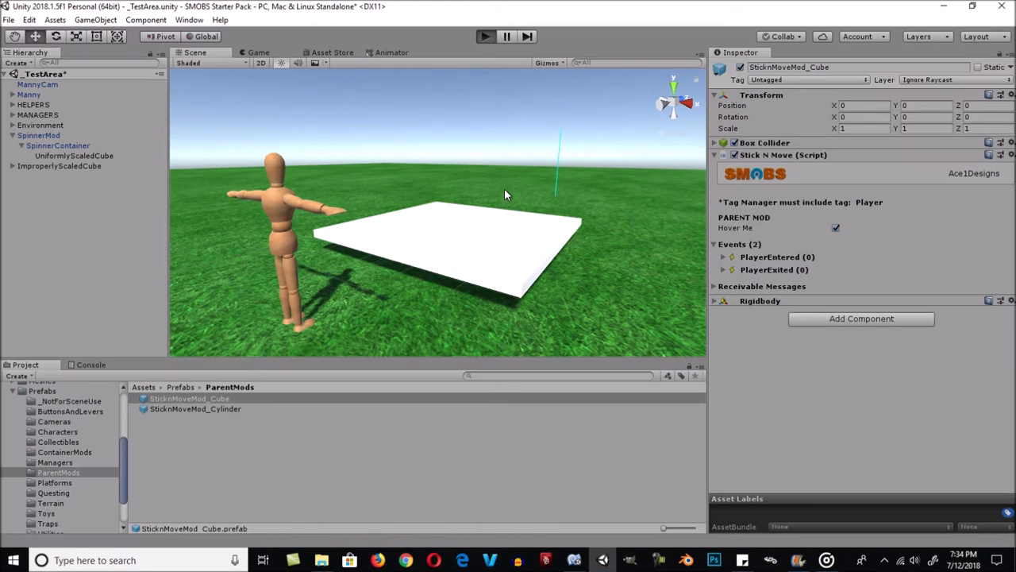
click(484, 36)
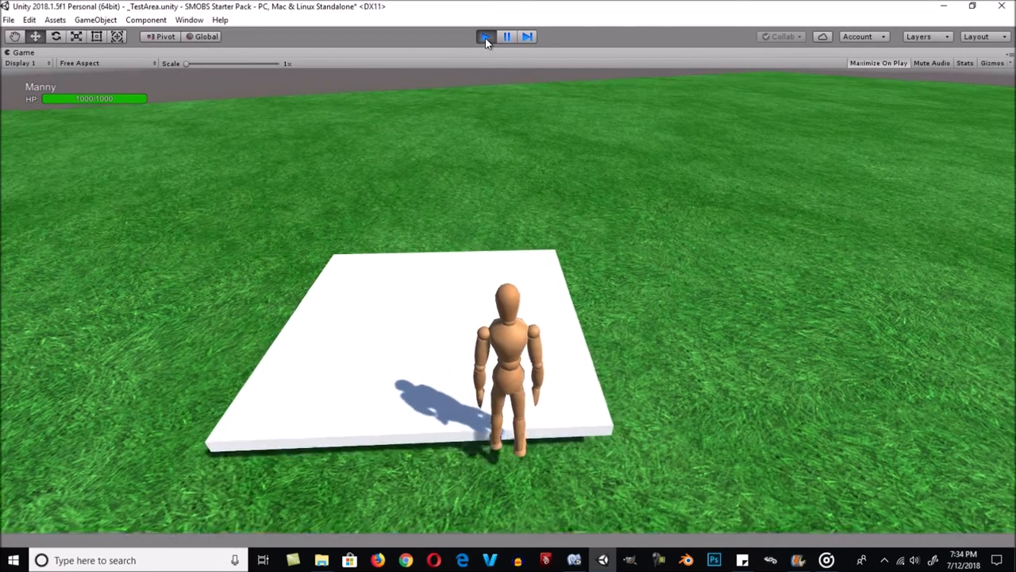
Stop Play mode, add SticknMoveMod_Cube, and make its Box Collider a trigger scaled about 3.88.
click(485, 37)
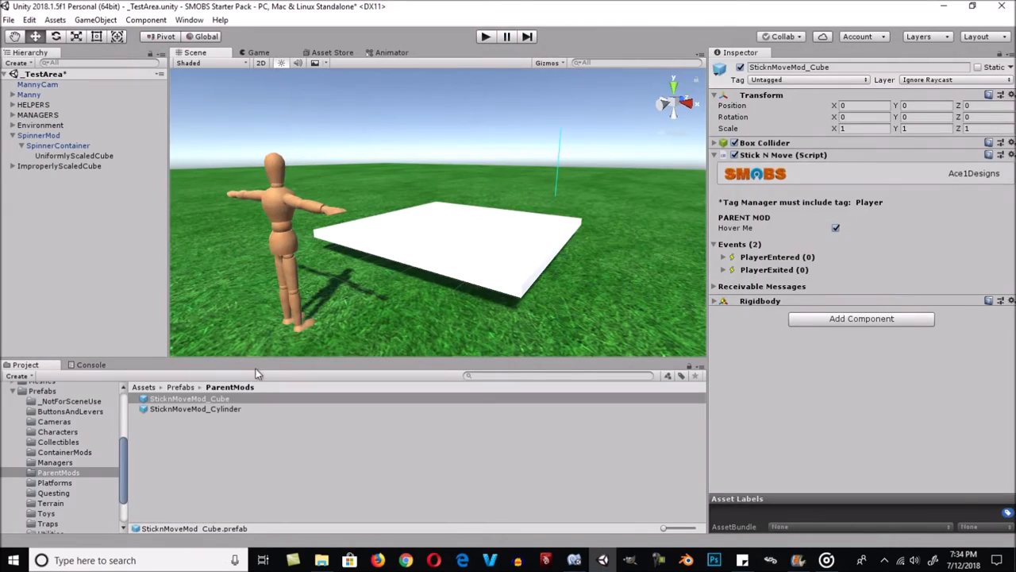
click(189, 397)
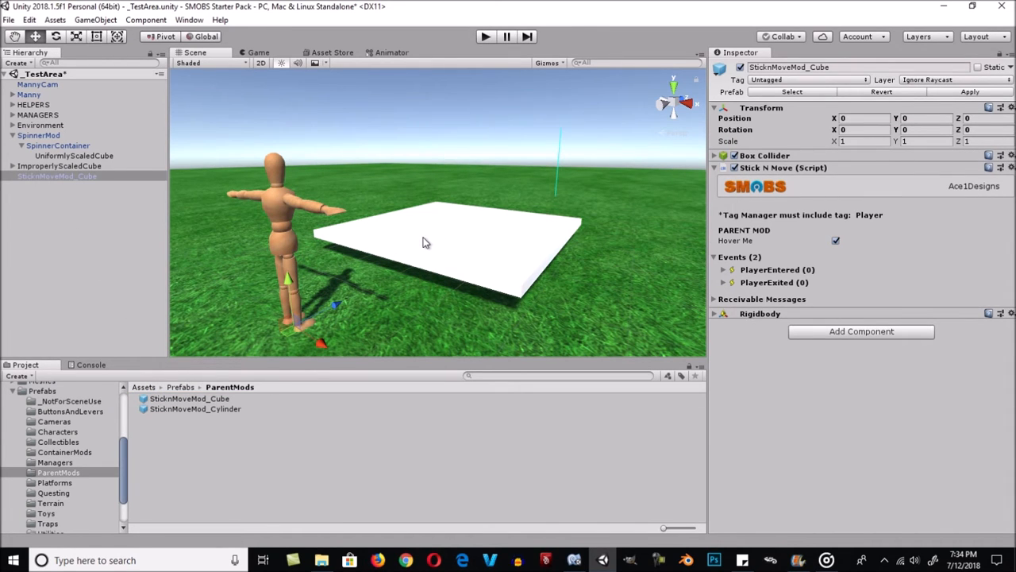
mouse_move(715, 158)
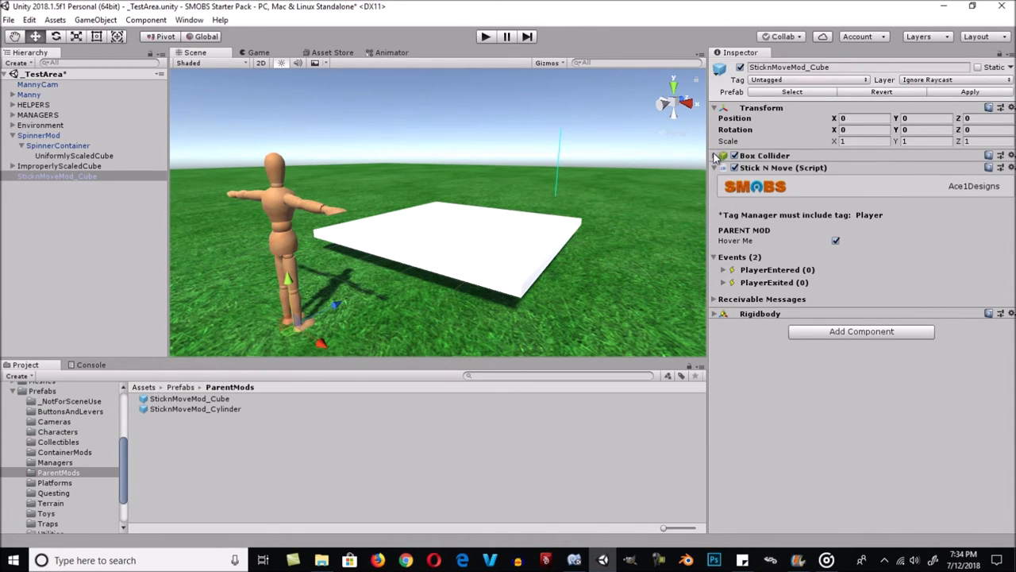
click(714, 156)
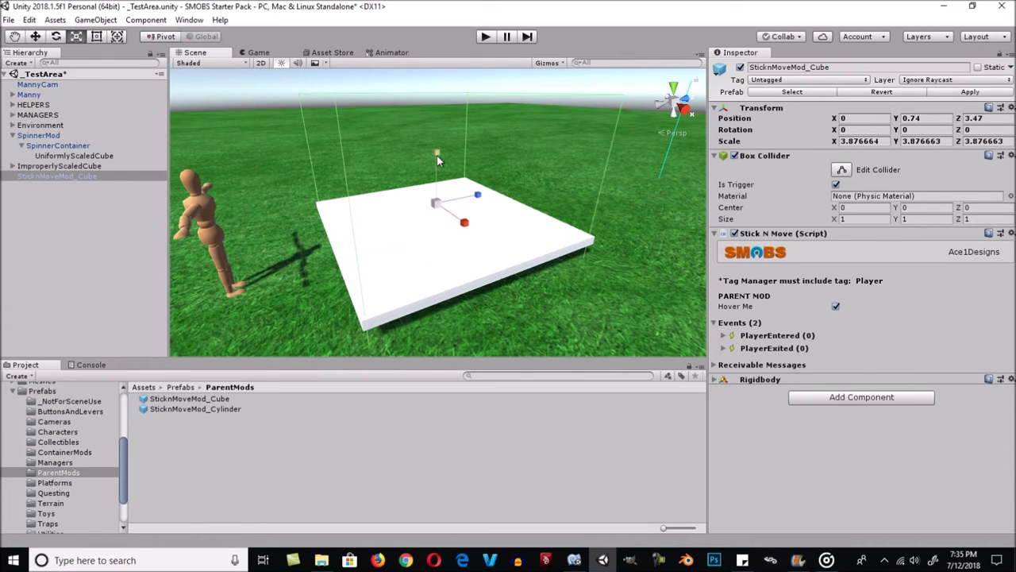
Drag the trigger box handle to Y position 1.31 and Y scale 1.71.
drag(437, 152, 435, 139)
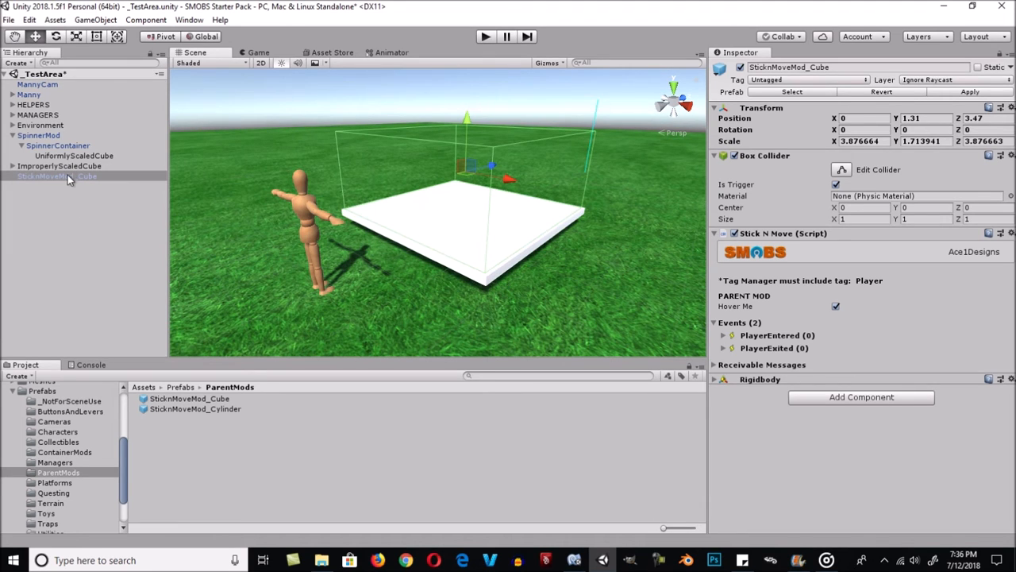
Parent SticknMoveMod_Cube under UniformlyScaledCube in SpinnerContainer, then start Play mode.
click(55, 176)
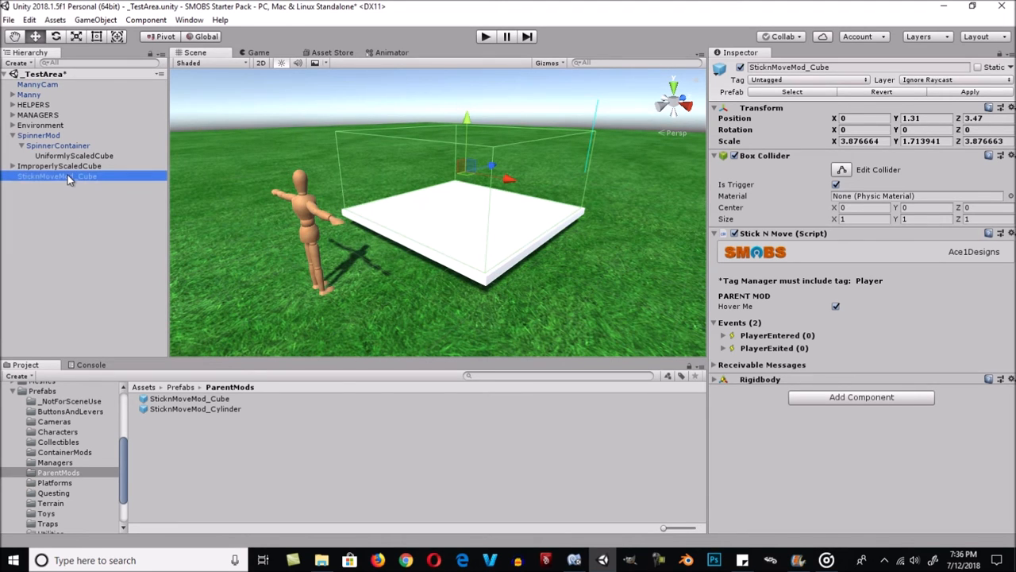
click(71, 155)
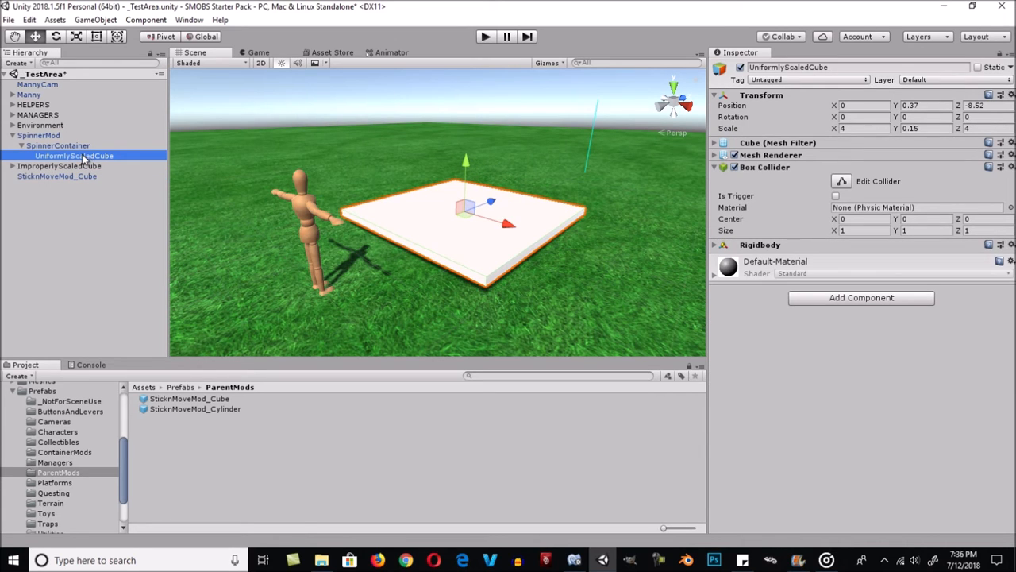
click(57, 175)
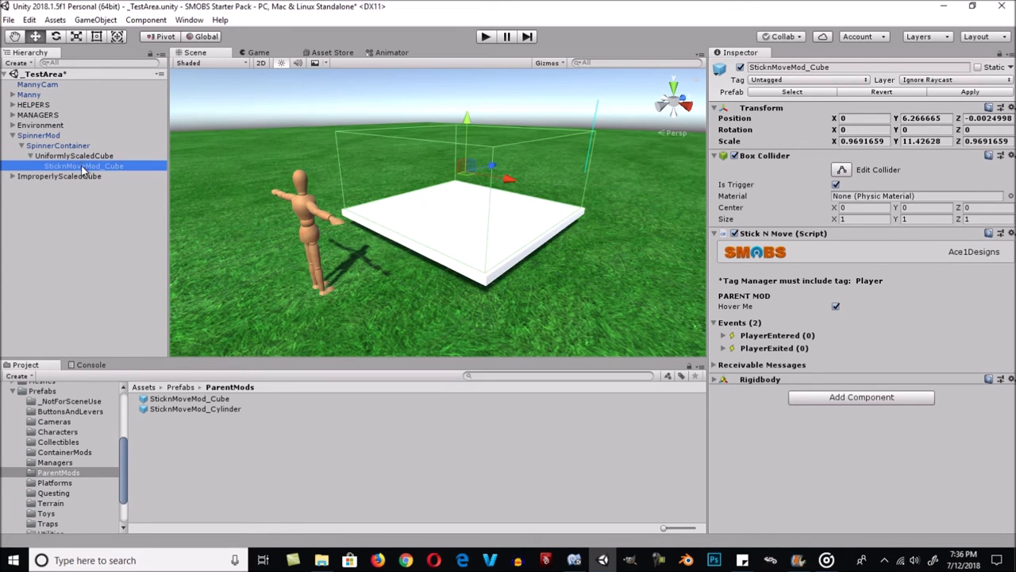
click(74, 155)
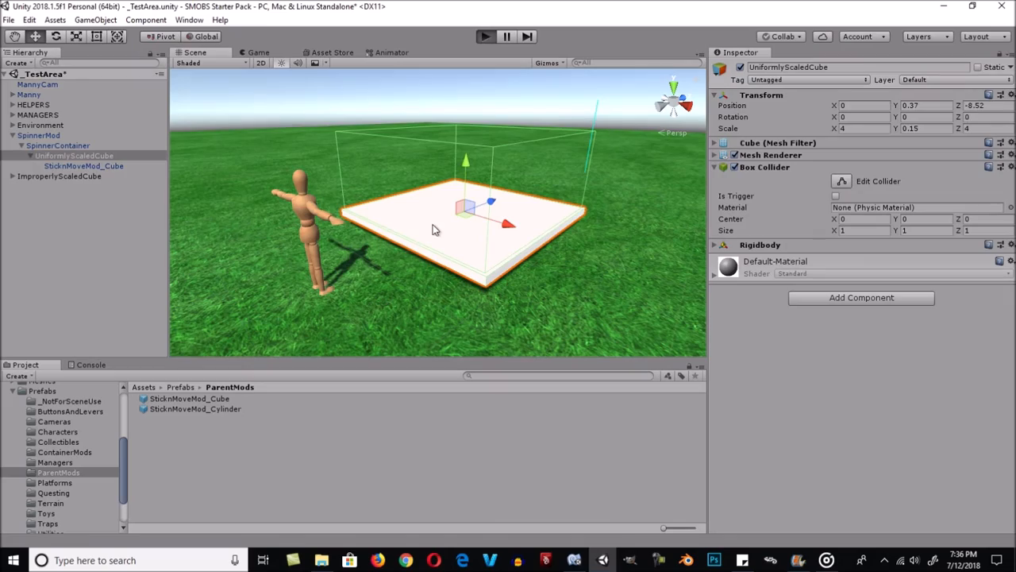
click(485, 37)
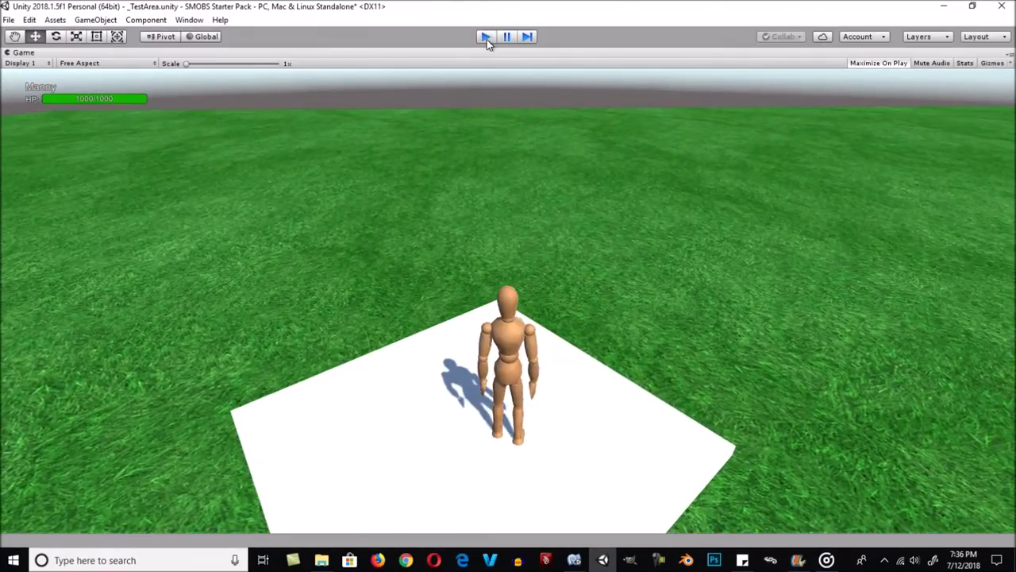
click(485, 36)
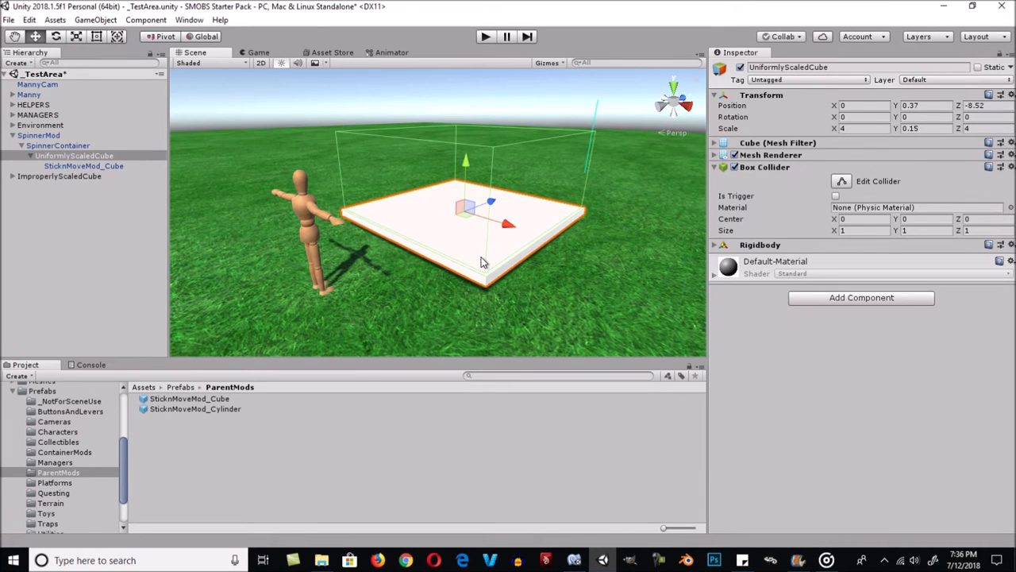
mouse_move(486, 264)
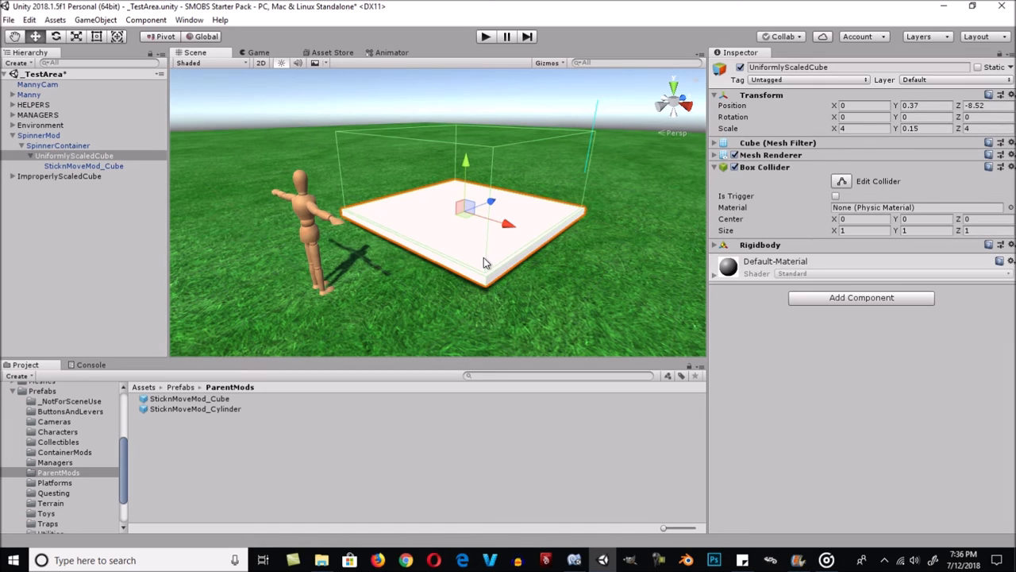
Uncheck Spin On Startup on SpinnerMod and add SpinnerMod as a PlayerEntered target.
click(39, 135)
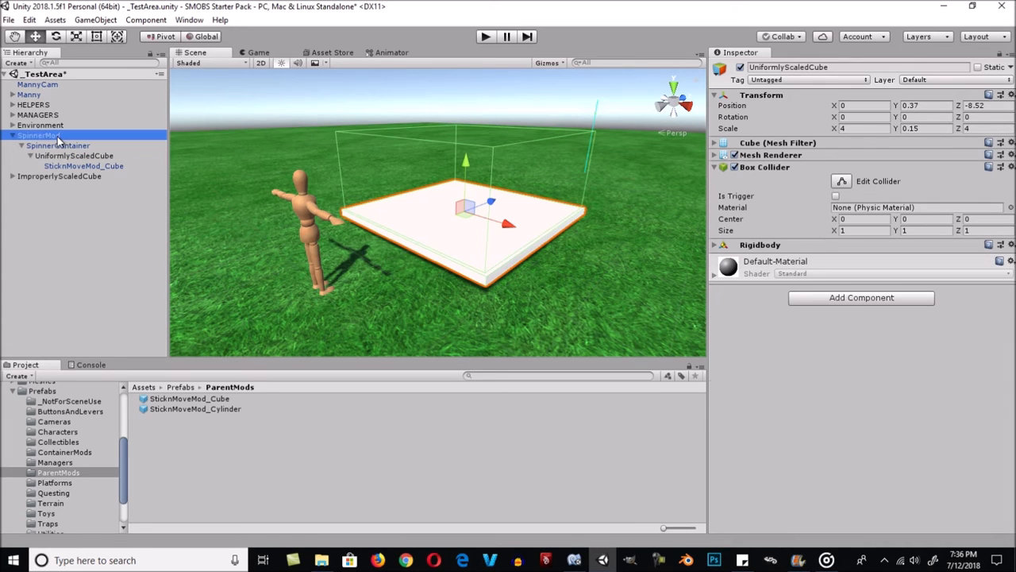
click(38, 135)
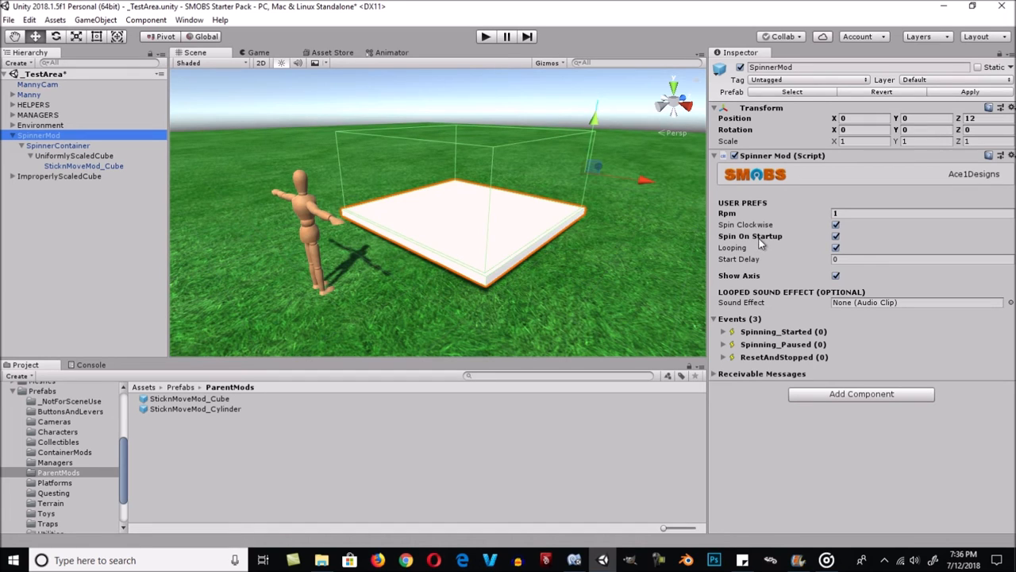
click(835, 235)
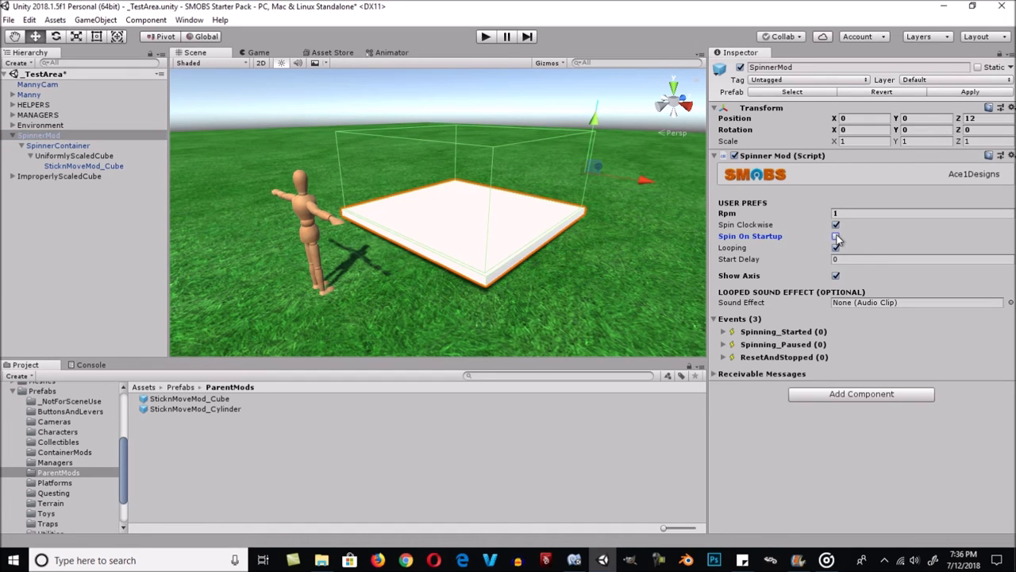
click(836, 236)
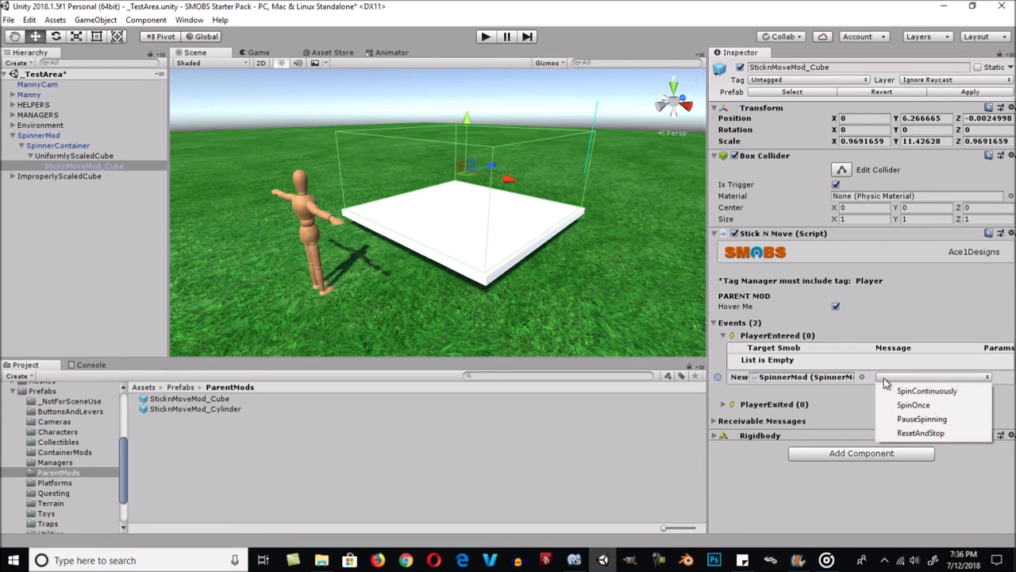
Set PlayerEntered to SpinContinuously and PlayerExited to PauseSpinning on SpinnerMod, then play.
click(928, 390)
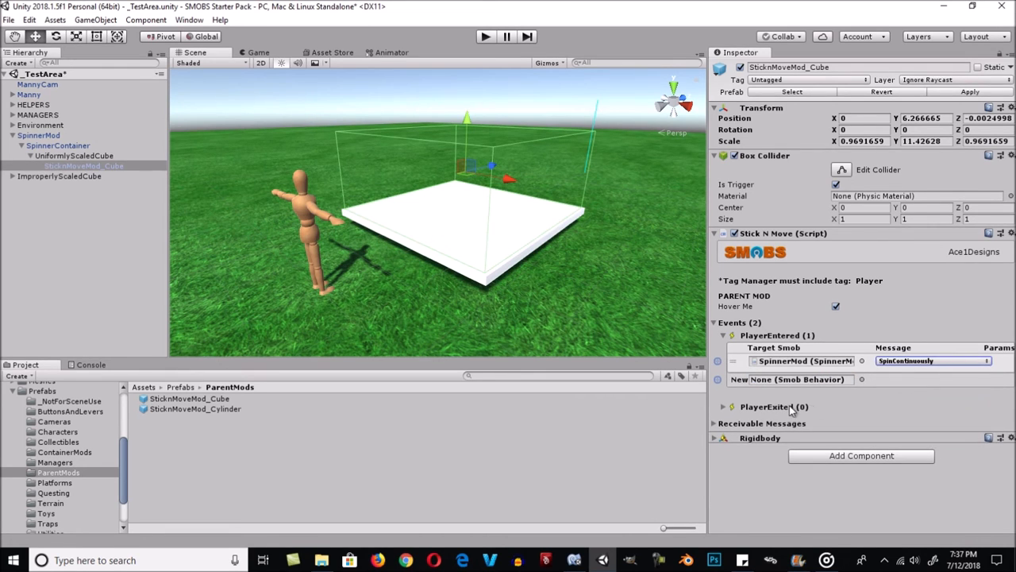
click(723, 406)
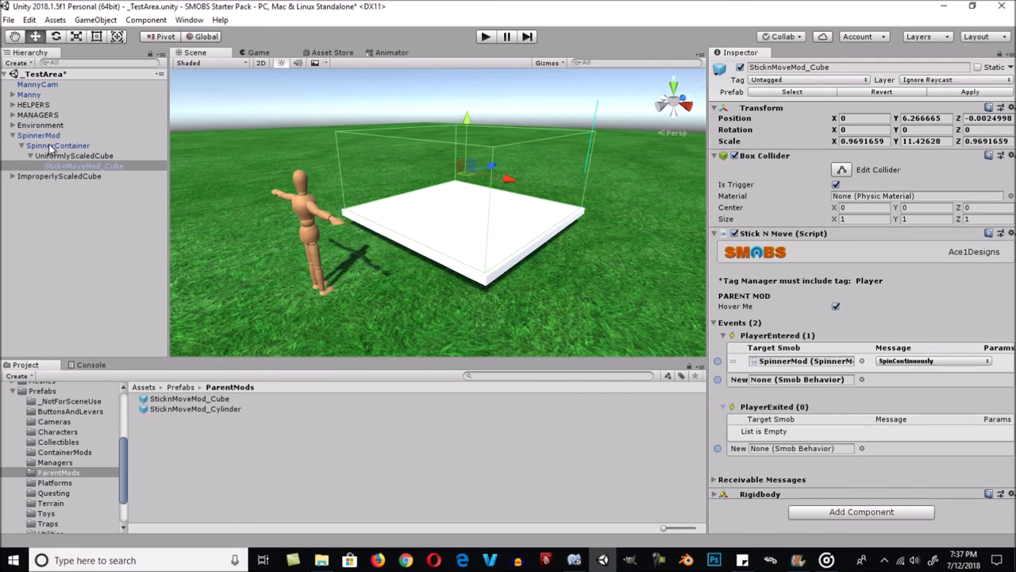
click(800, 447)
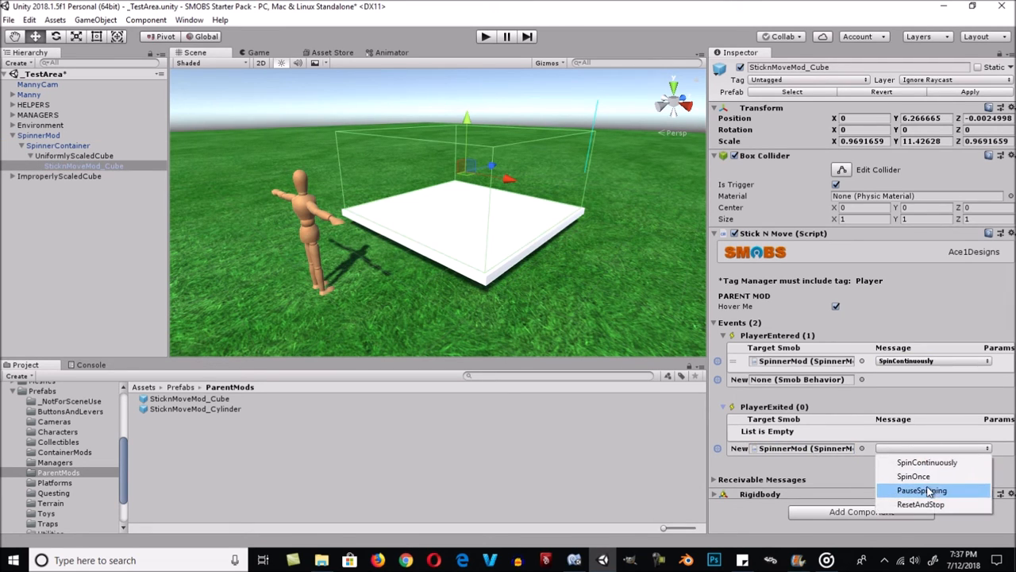
click(922, 490)
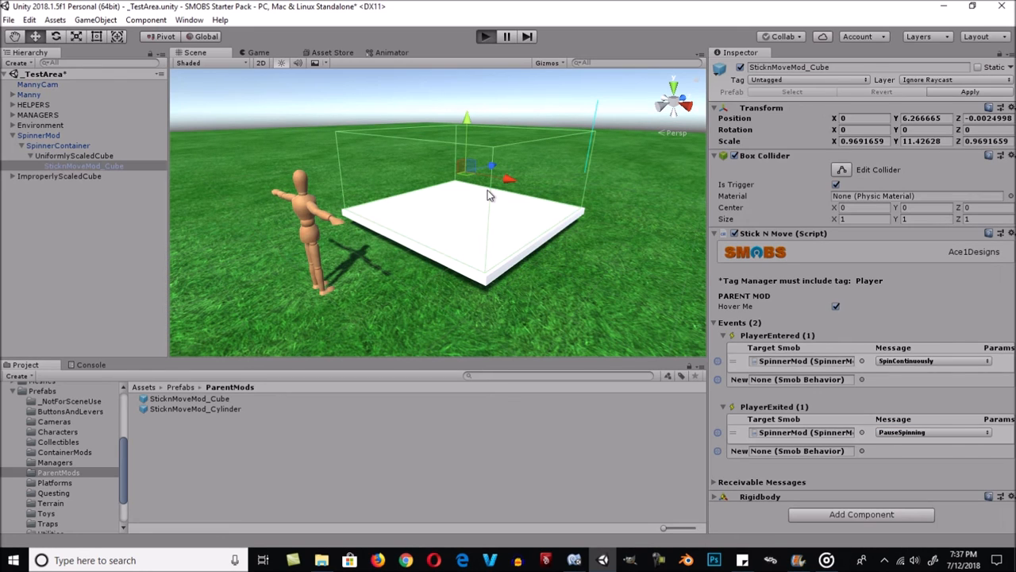
click(484, 37)
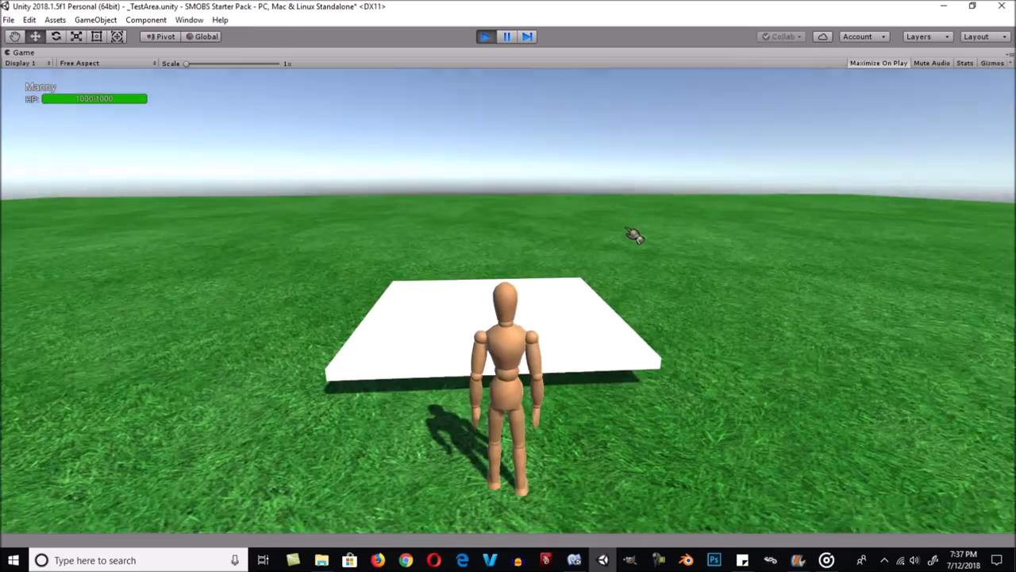